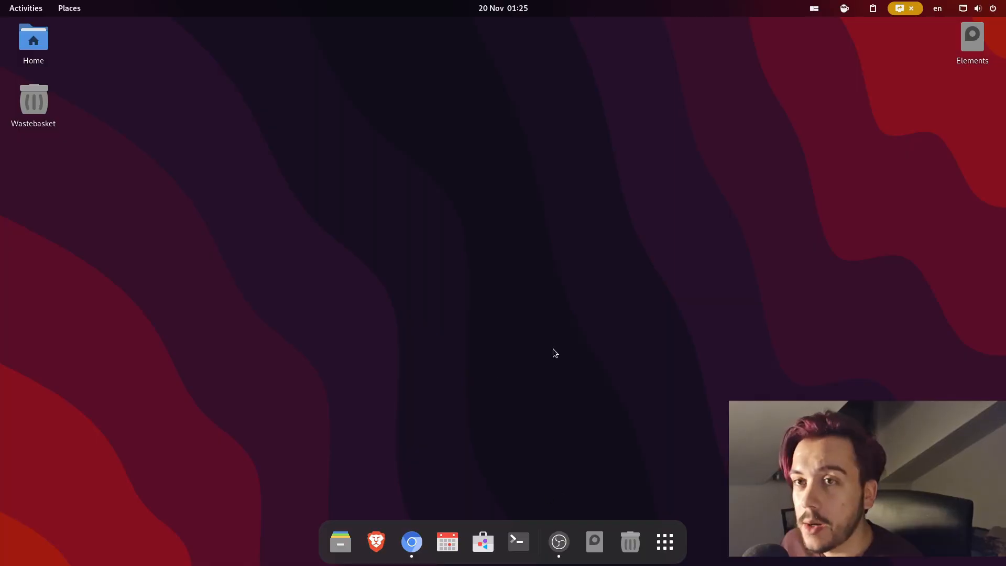
mouse_move(500, 411)
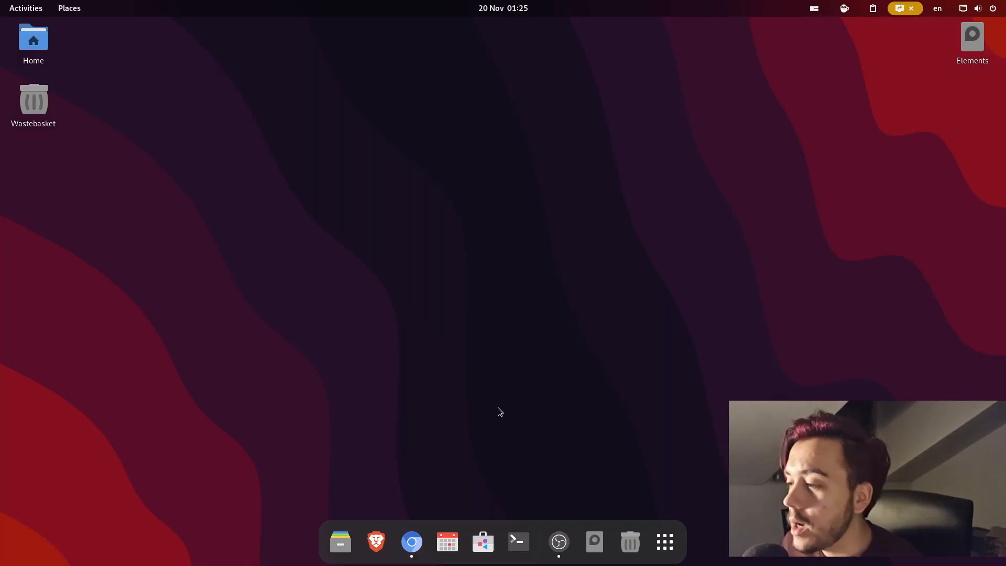
mouse_move(412, 534)
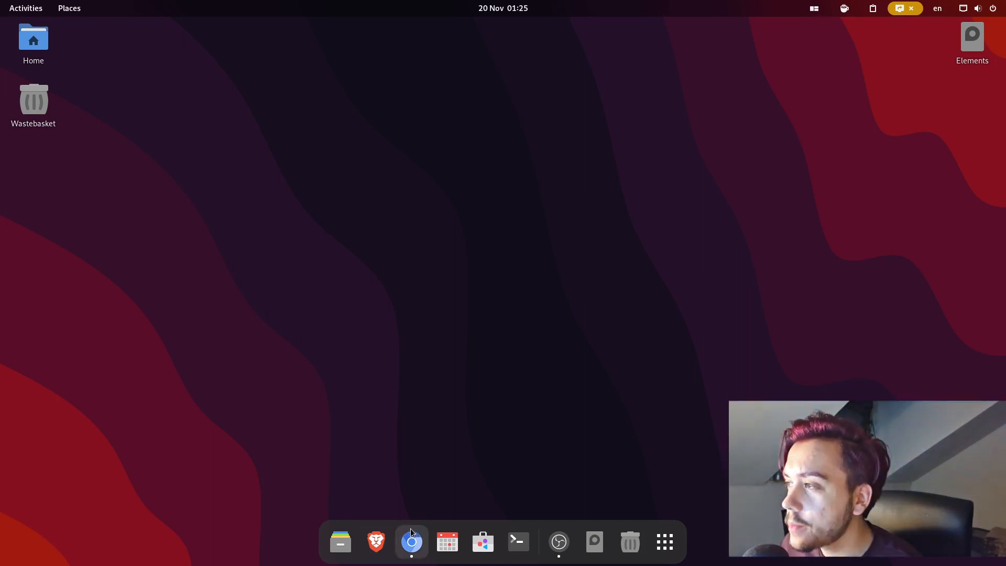
- From the extensions site home page, search 'comp' and go to the Compact Quick Settings extension page
left_click(411, 542)
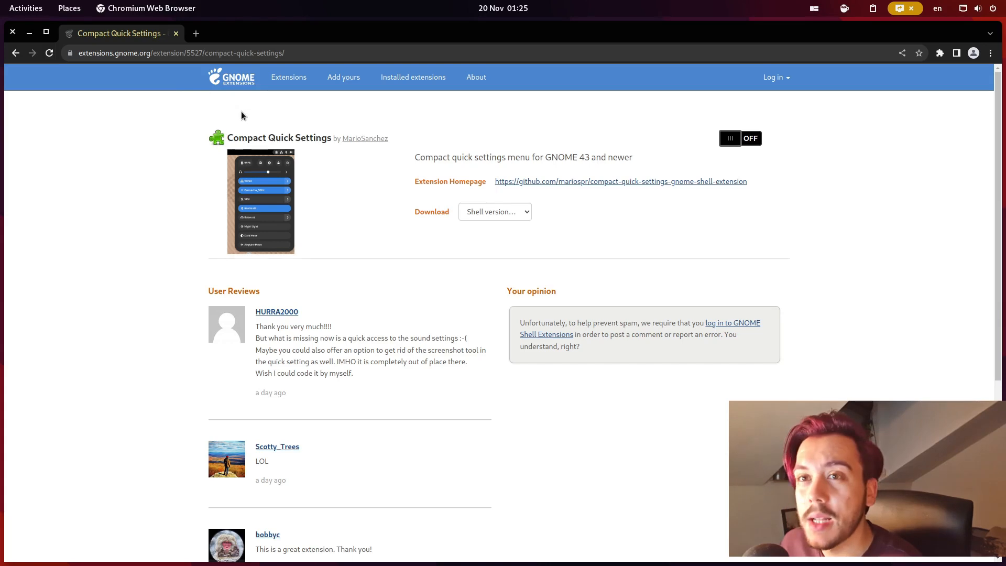
mouse_move(231, 103)
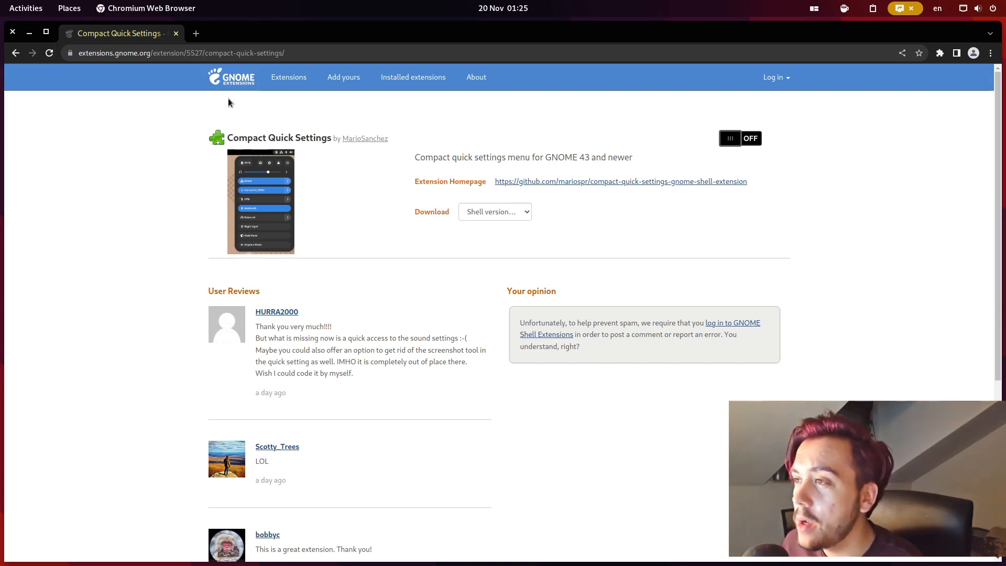
mouse_move(253, 108)
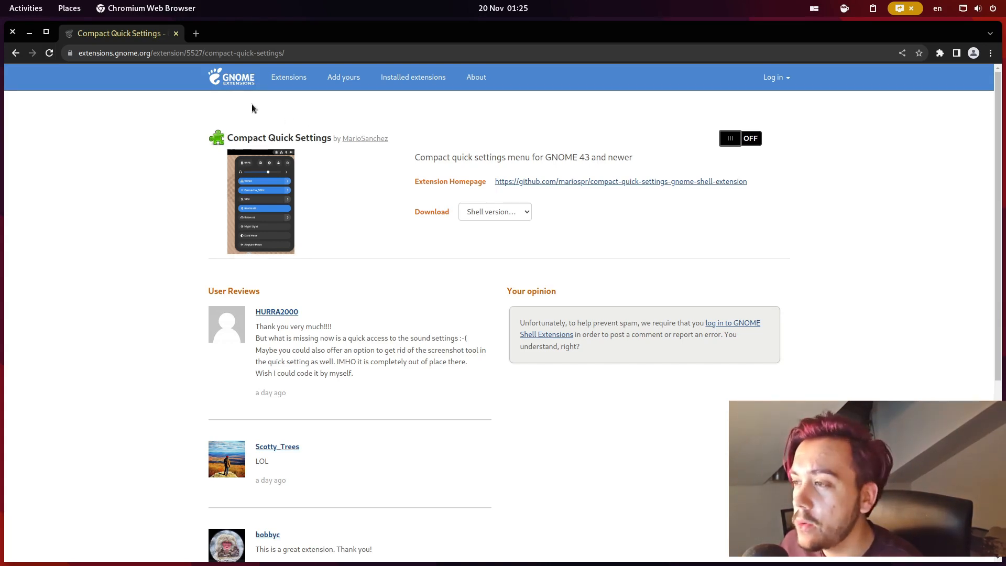
mouse_move(306, 127)
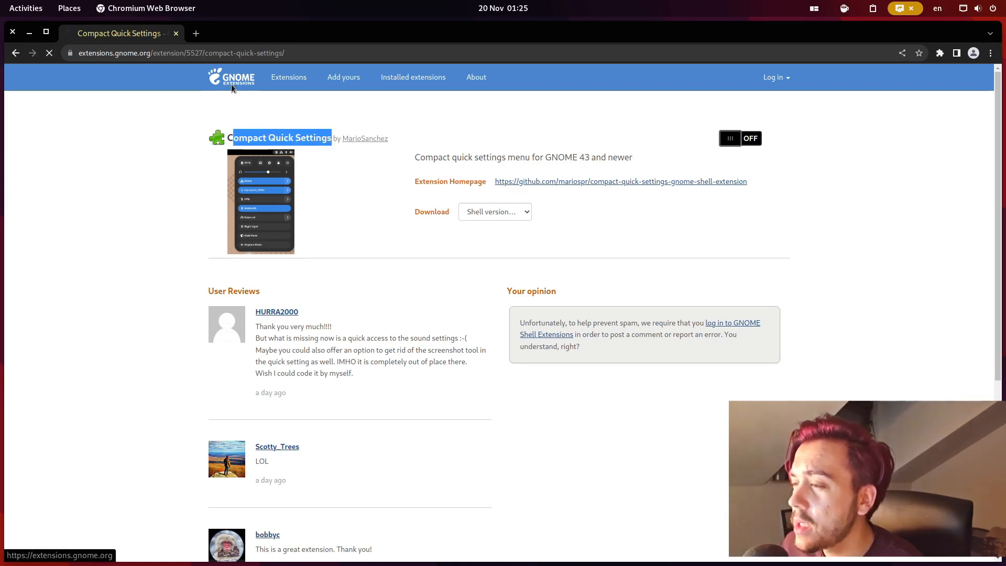
left_click(292, 78)
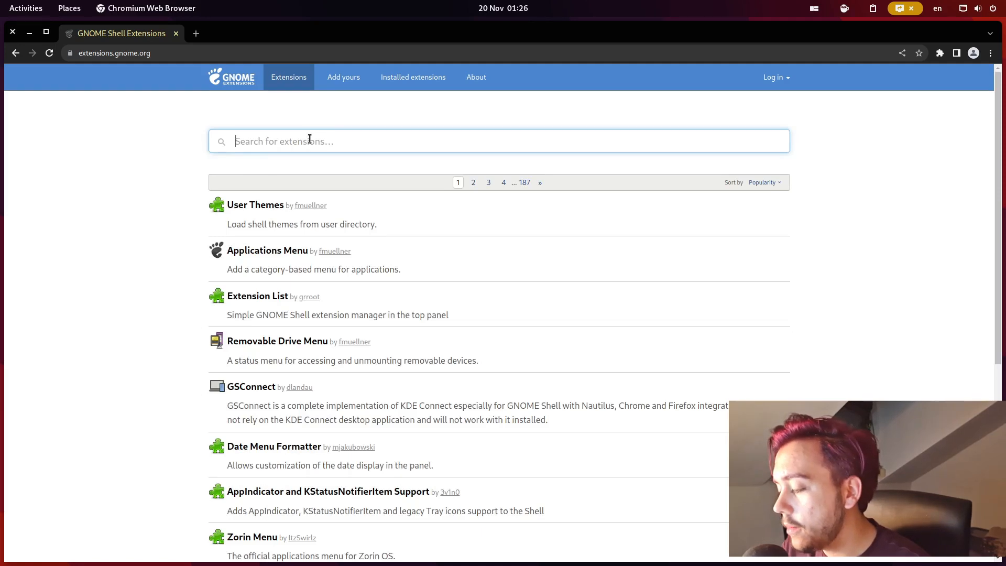
type("compac")
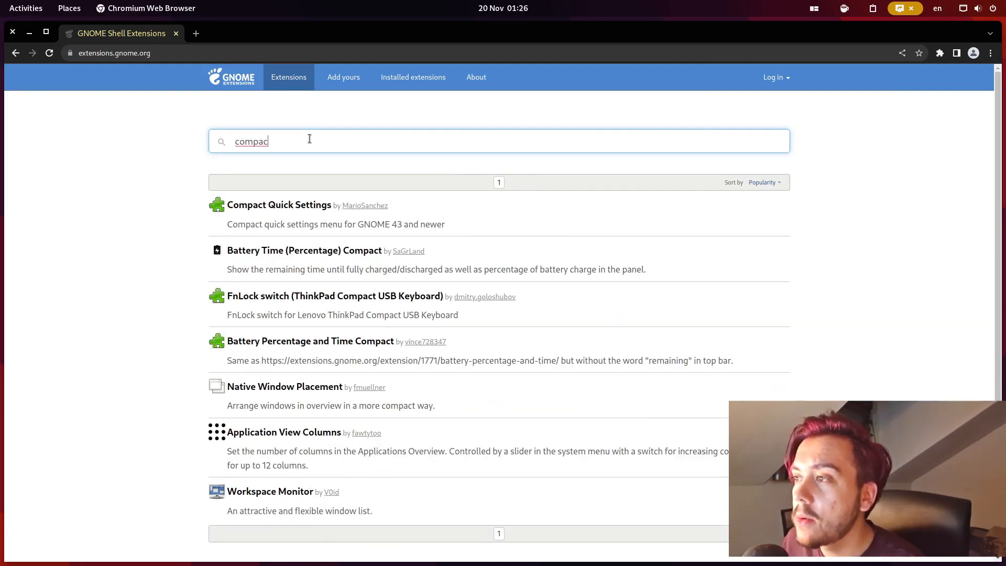
left_click(279, 205)
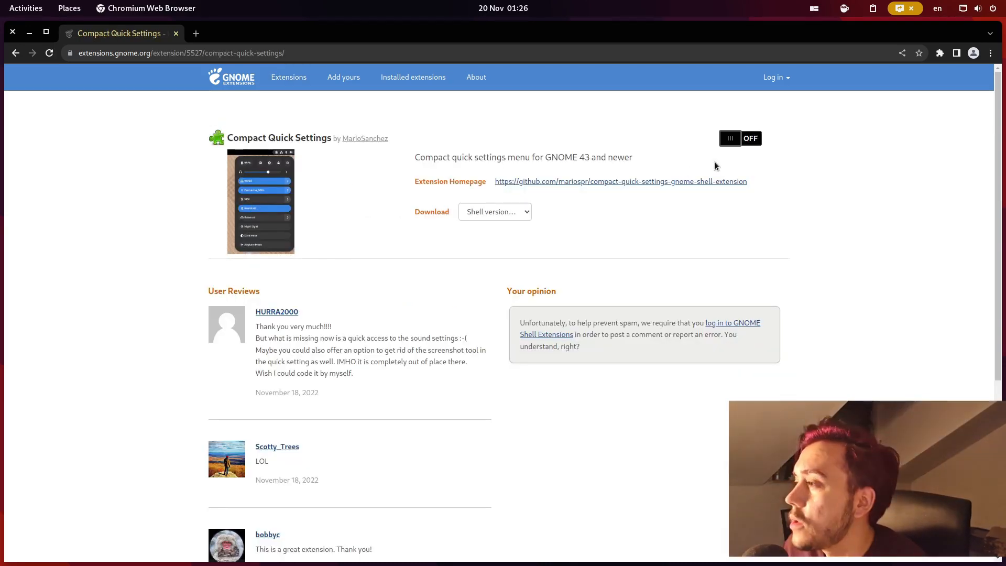
- Switch Compact Quick Settings to ON, confirm the install, and view the compact quick settings menu
left_click(740, 139)
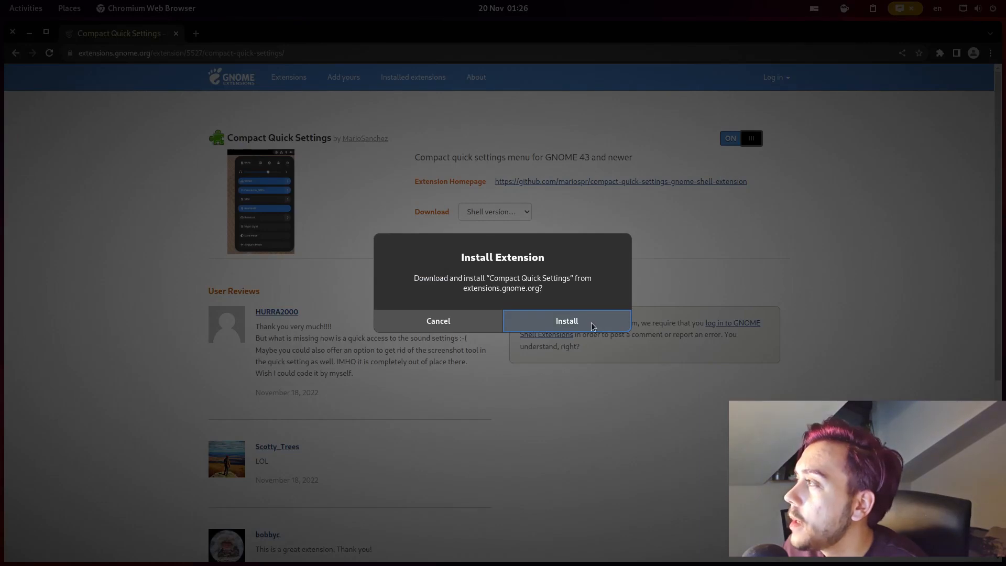
left_click(566, 321)
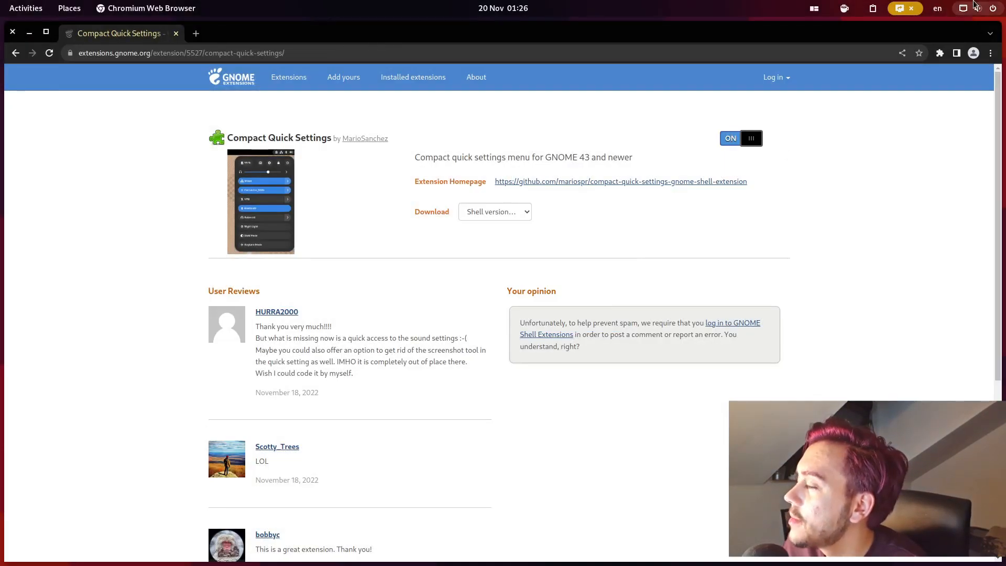
left_click(982, 9)
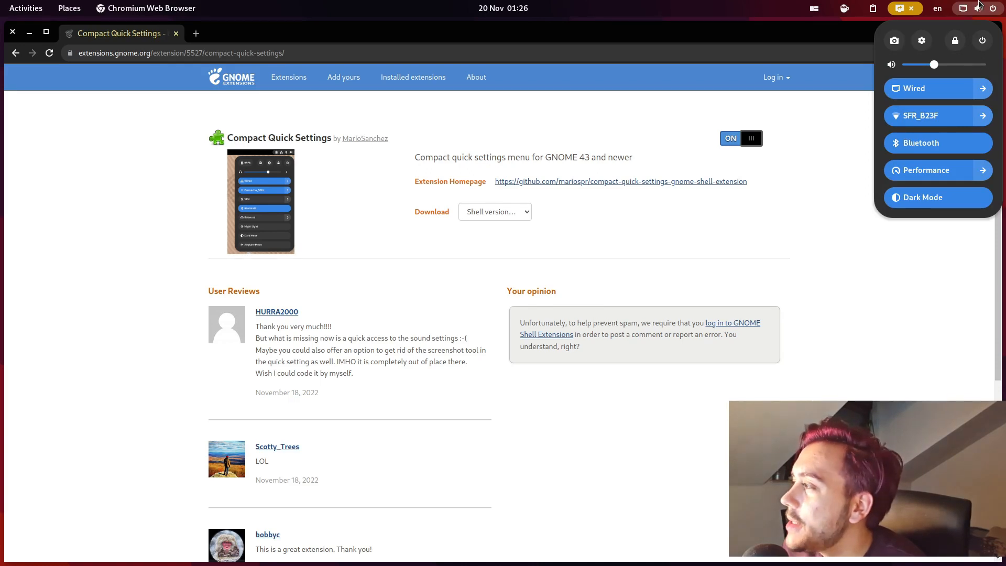
mouse_move(932, 155)
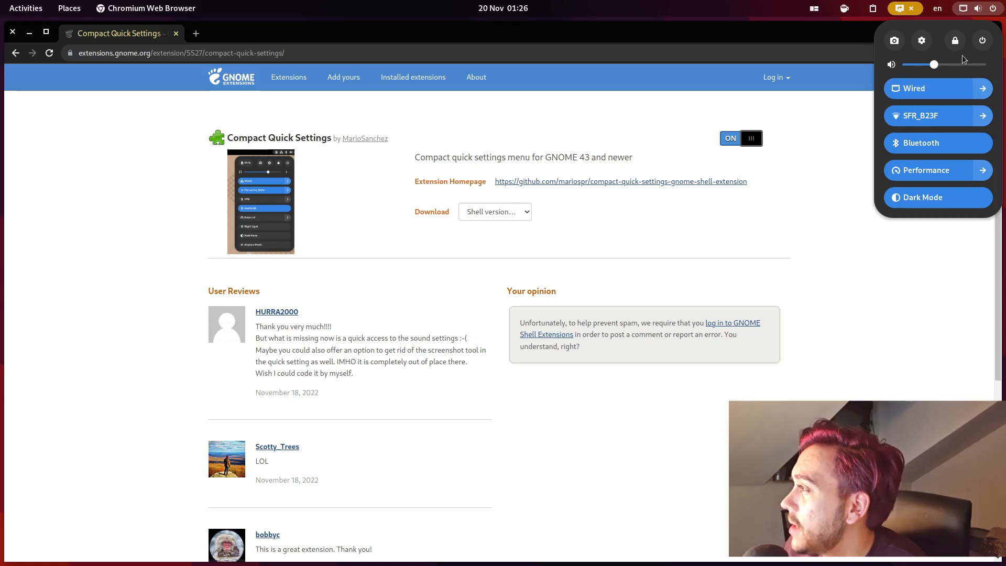
mouse_move(926, 103)
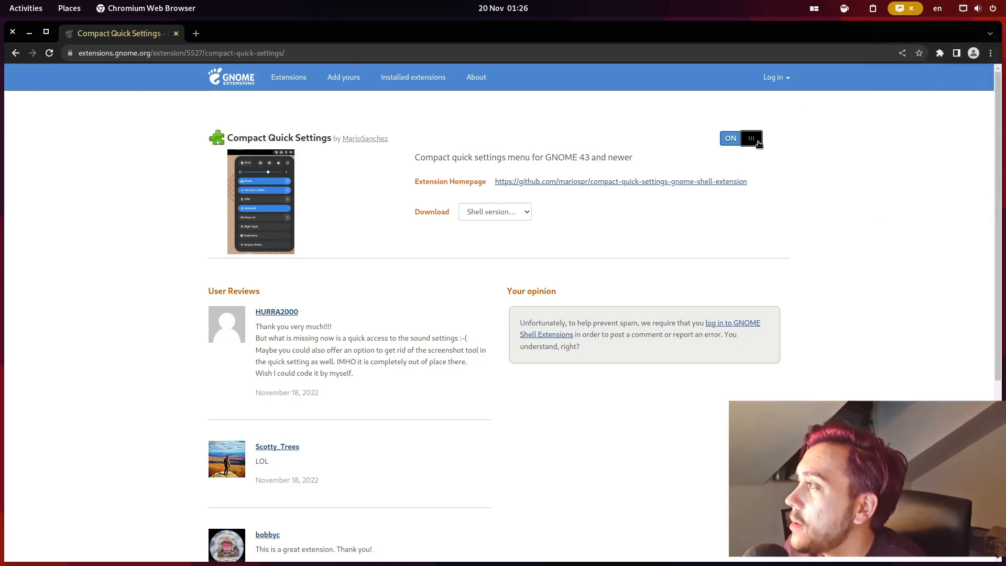
- Close the quick settings menu and search the app grid for 'ext' to launch the Extensions app
left_click(980, 8)
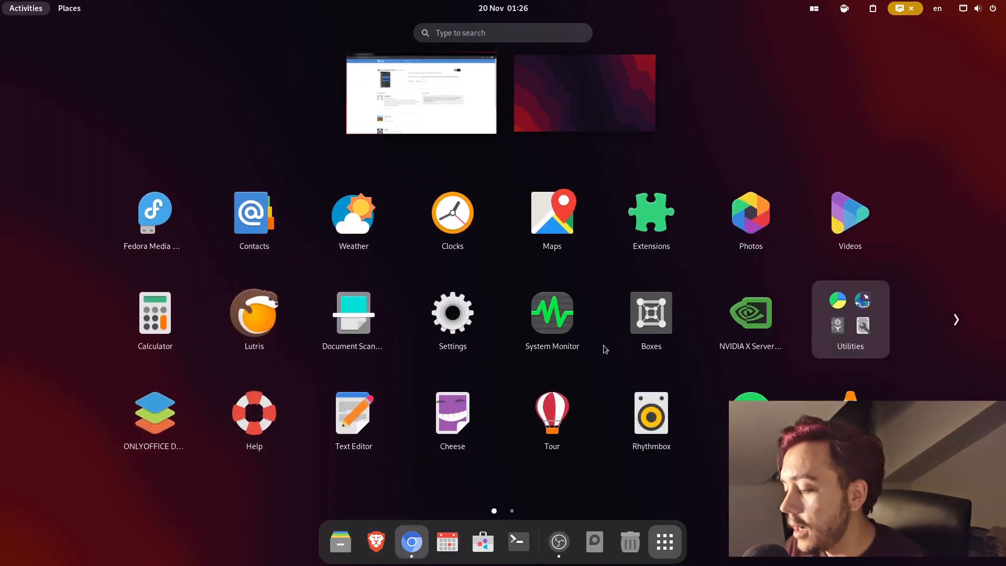
left_click(502, 32)
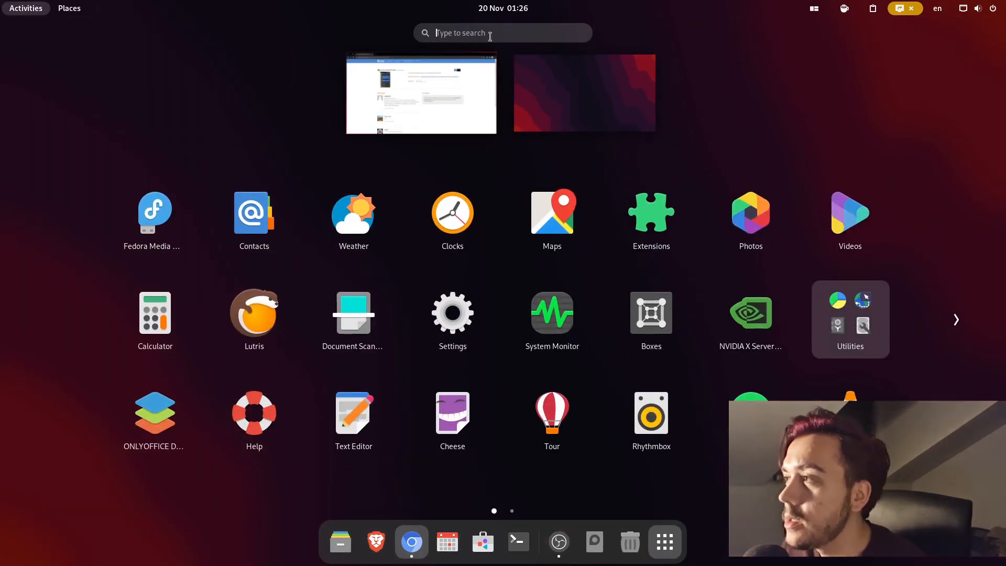
type("ext")
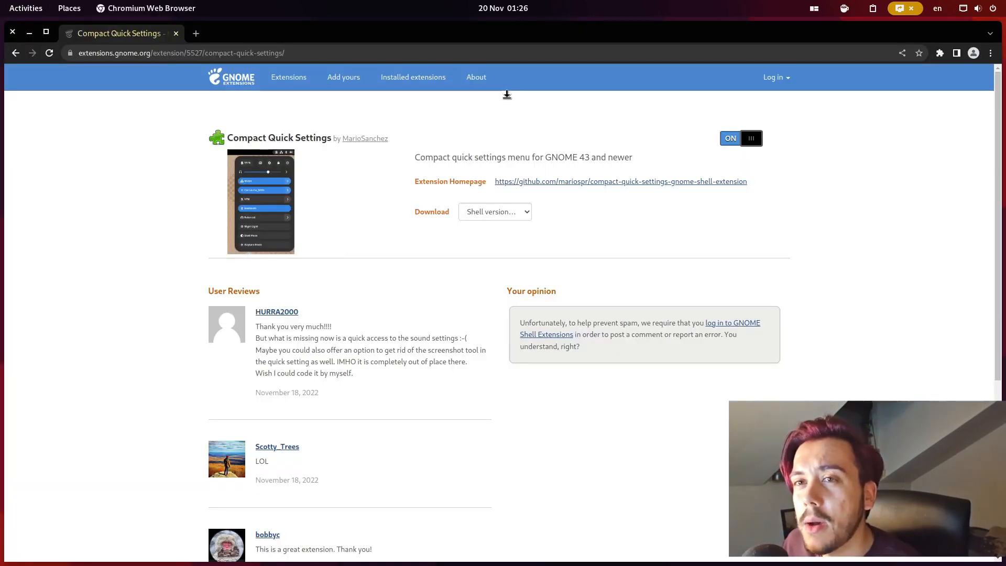
mouse_move(497, 92)
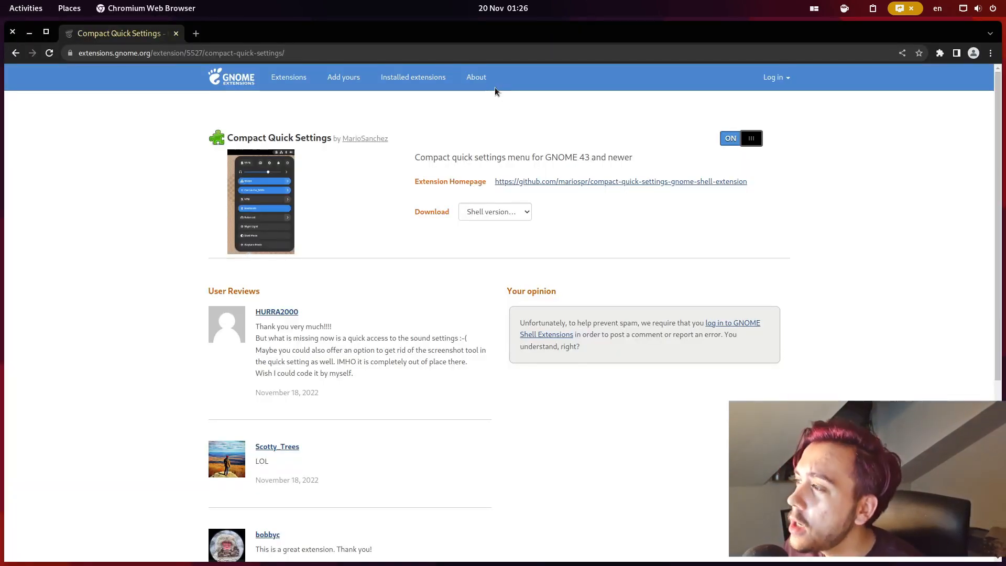
mouse_move(551, 162)
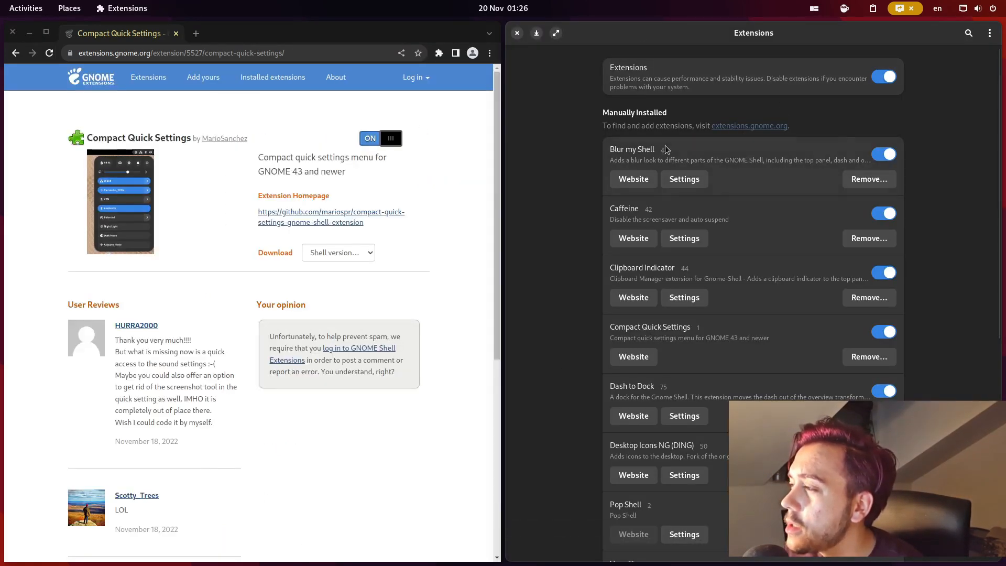
- Scroll the Manually Installed list to see Compact Quick Settings enabled, then close the Extensions app
scroll("down", 3)
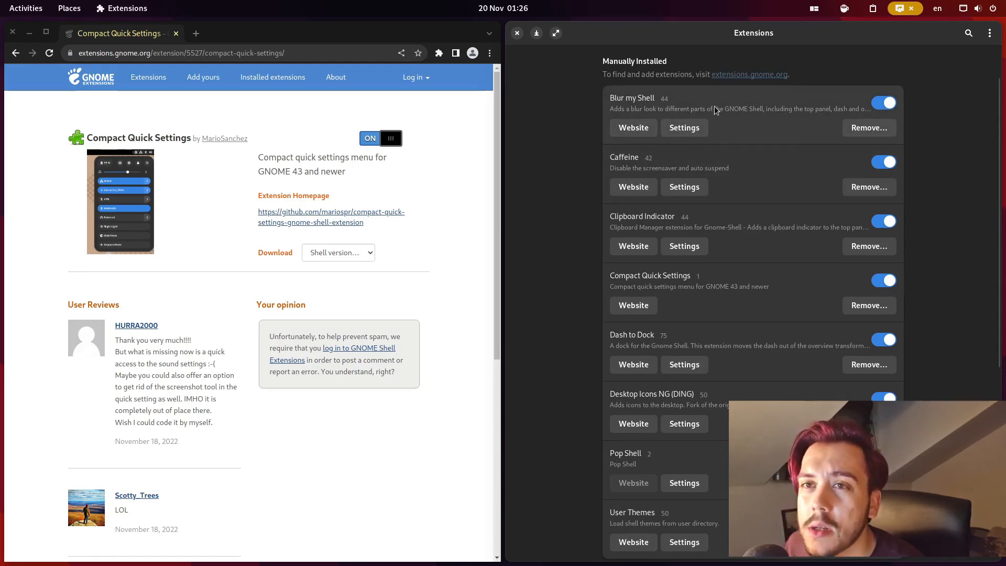
mouse_move(712, 134)
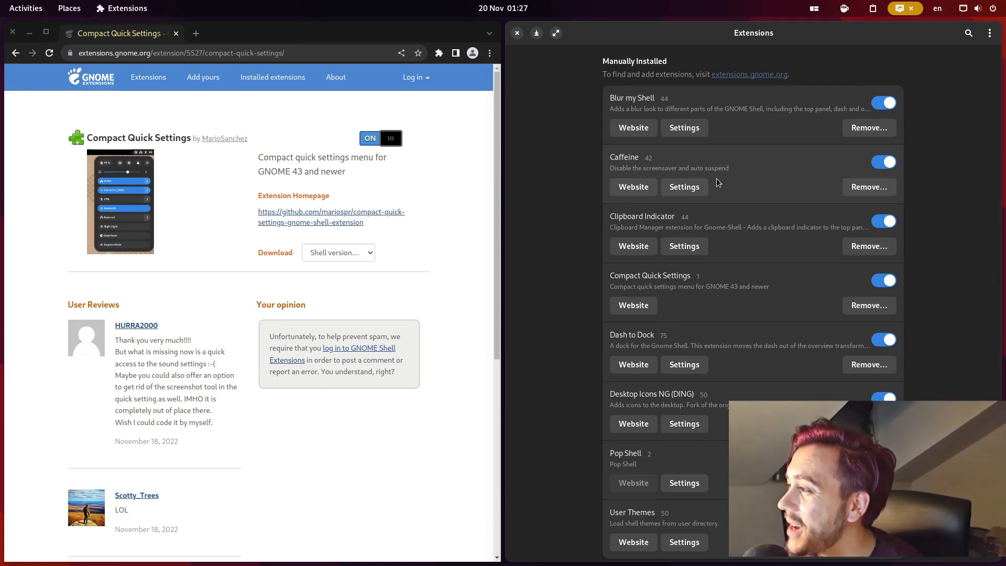
scroll("down", 3)
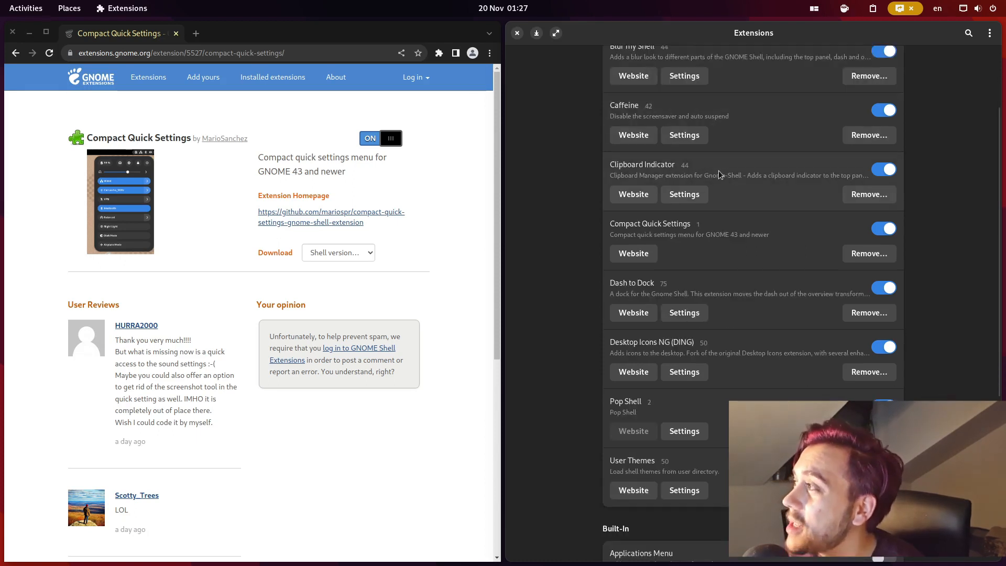
mouse_move(826, 179)
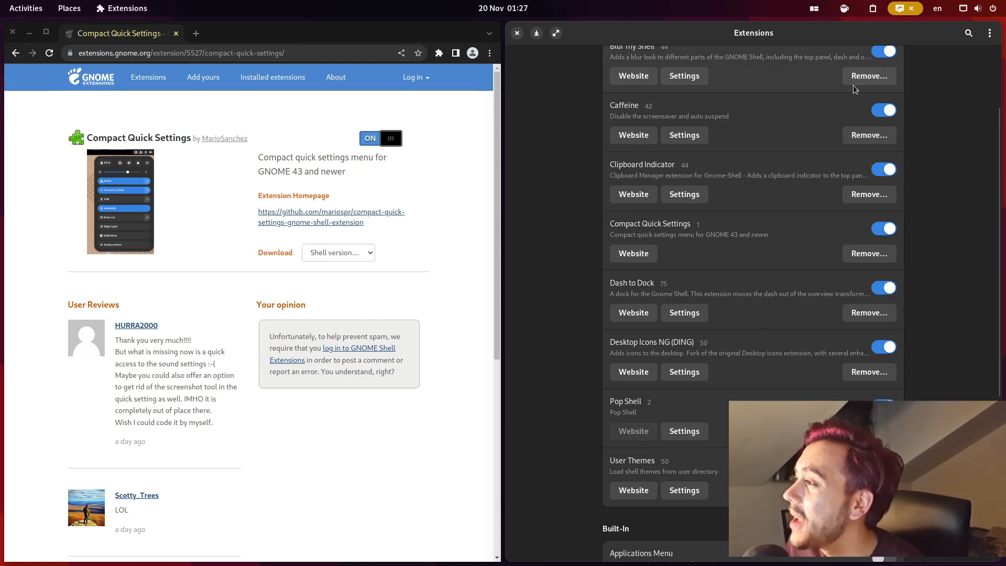
mouse_move(801, 120)
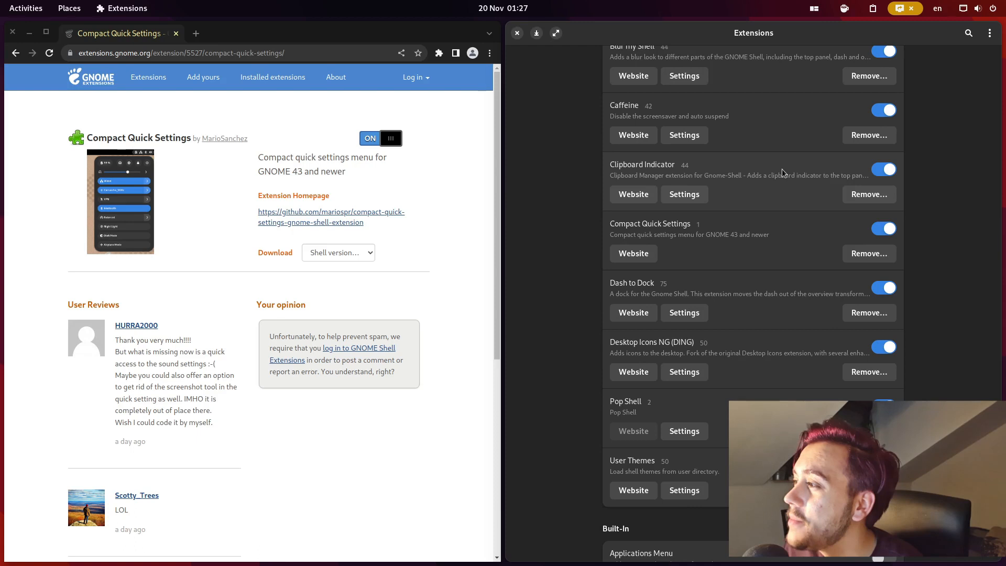
scroll("down", 3)
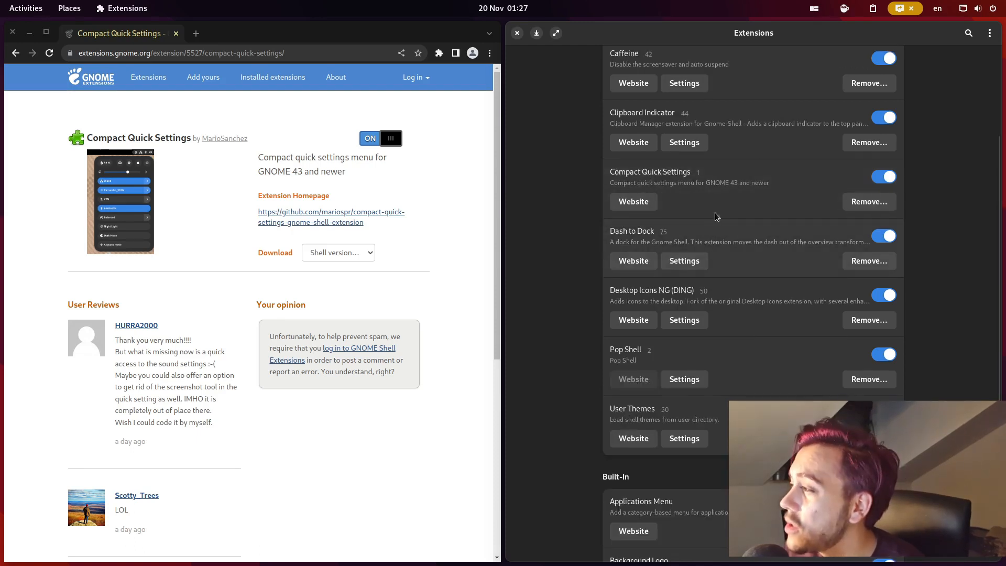
mouse_move(699, 251)
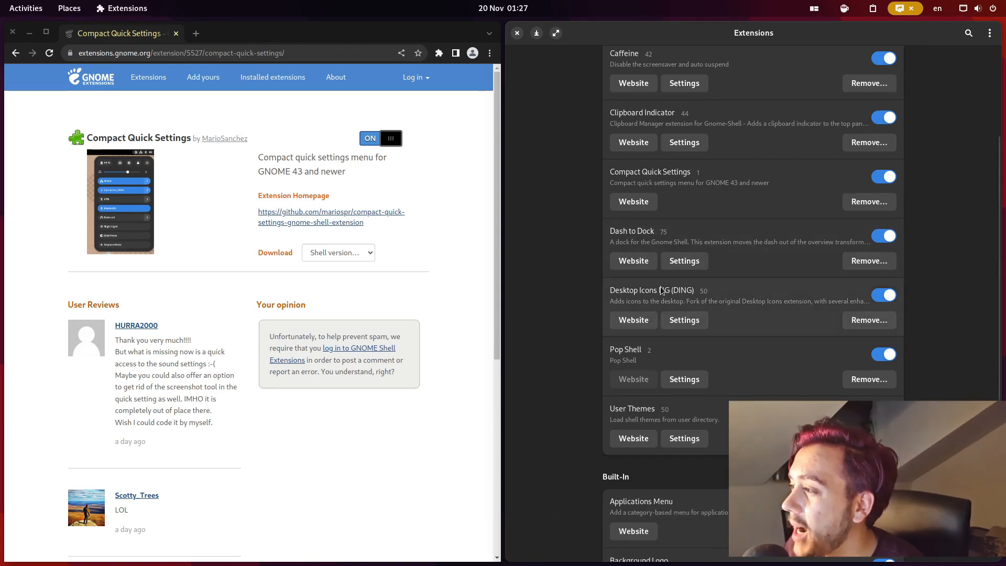
scroll("down", 3)
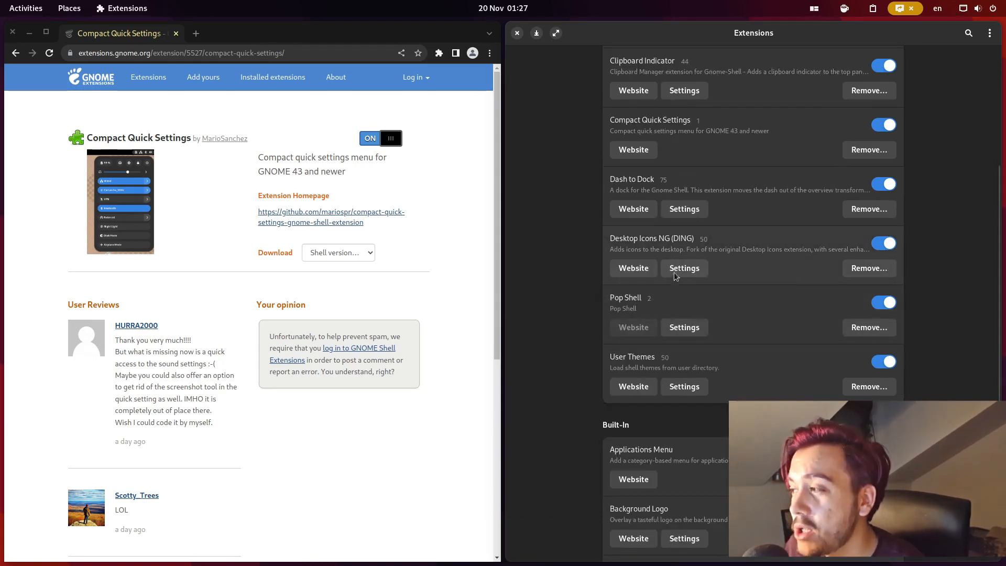
mouse_move(683, 310)
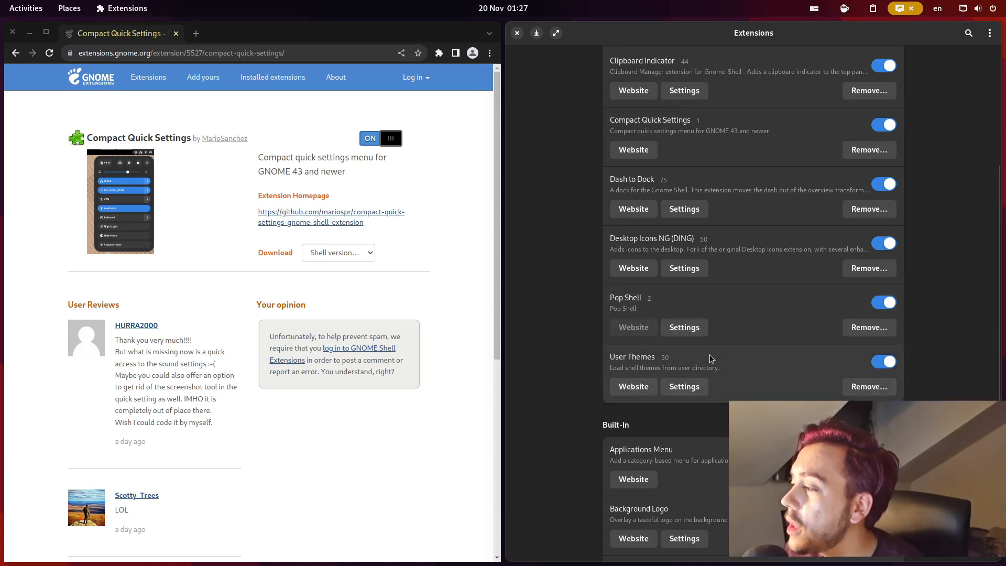
scroll("down", 3)
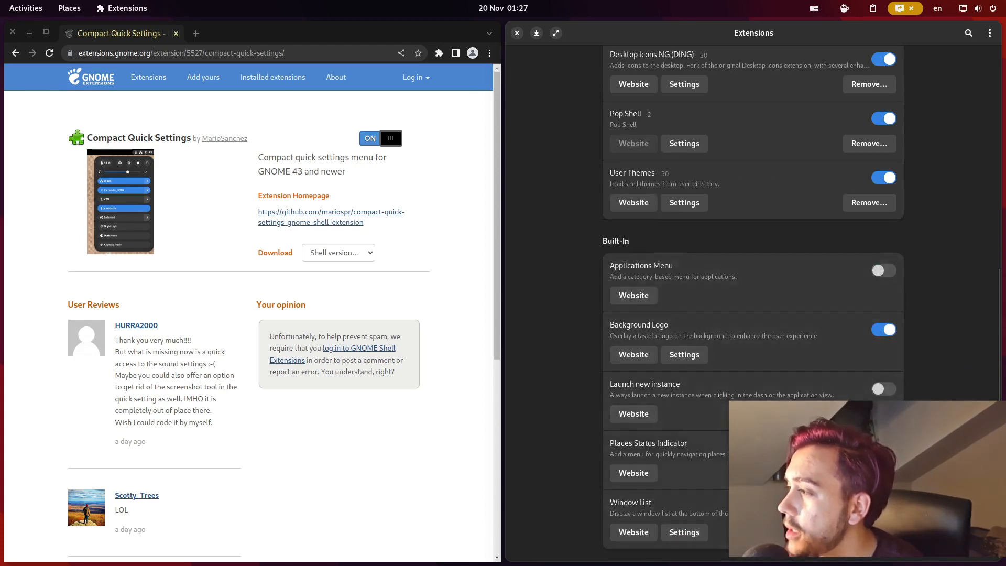
mouse_move(750, 283)
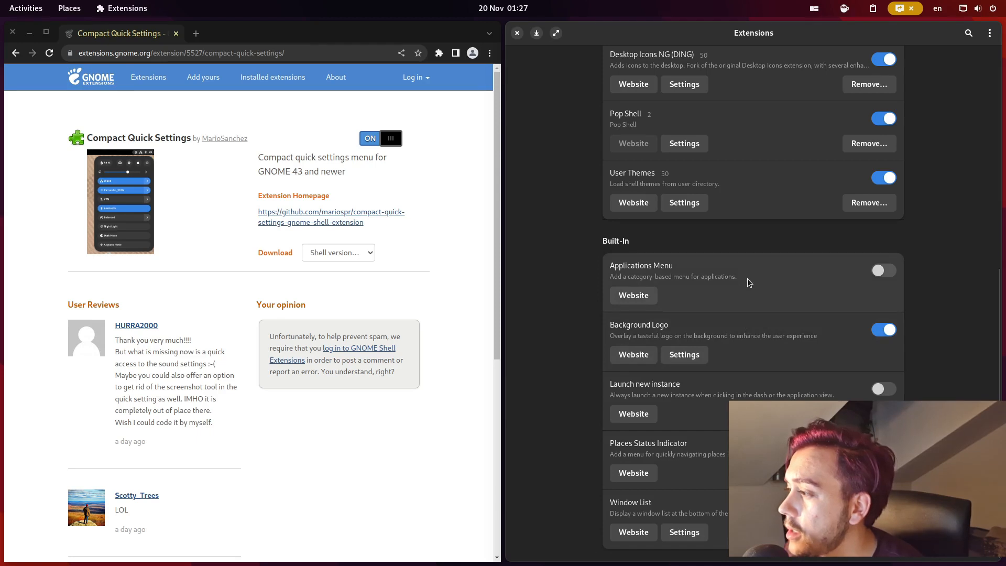
mouse_move(744, 377)
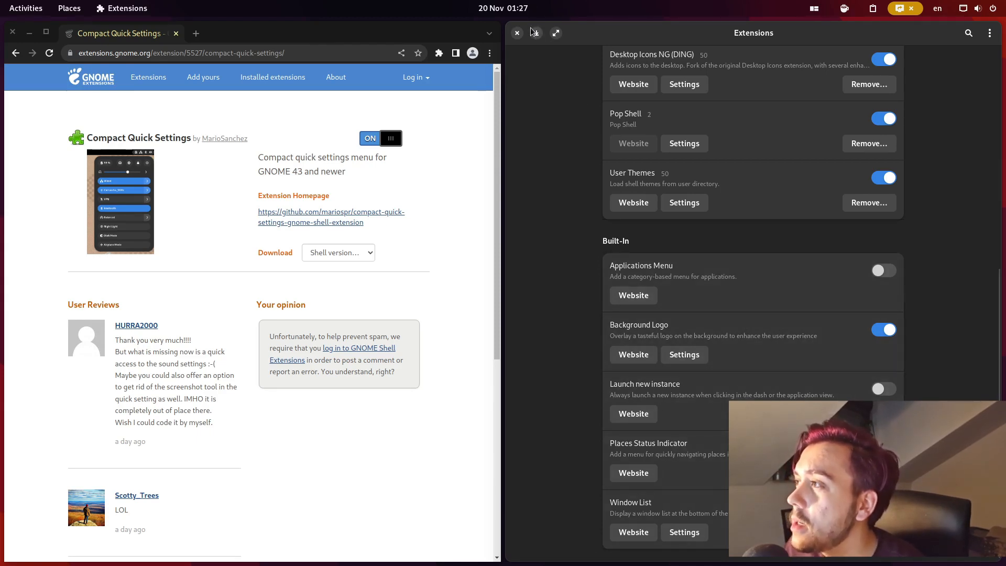
left_click(516, 32)
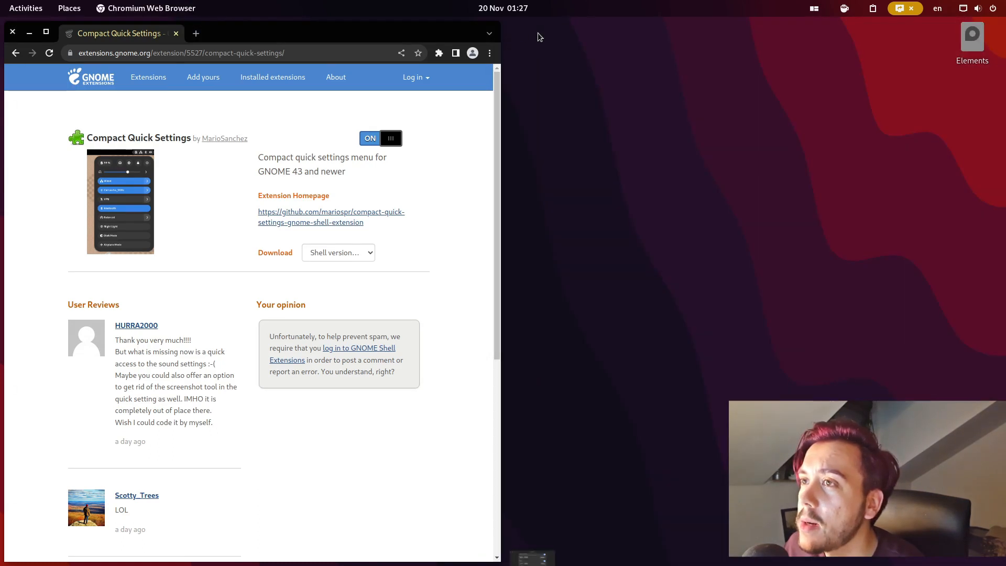